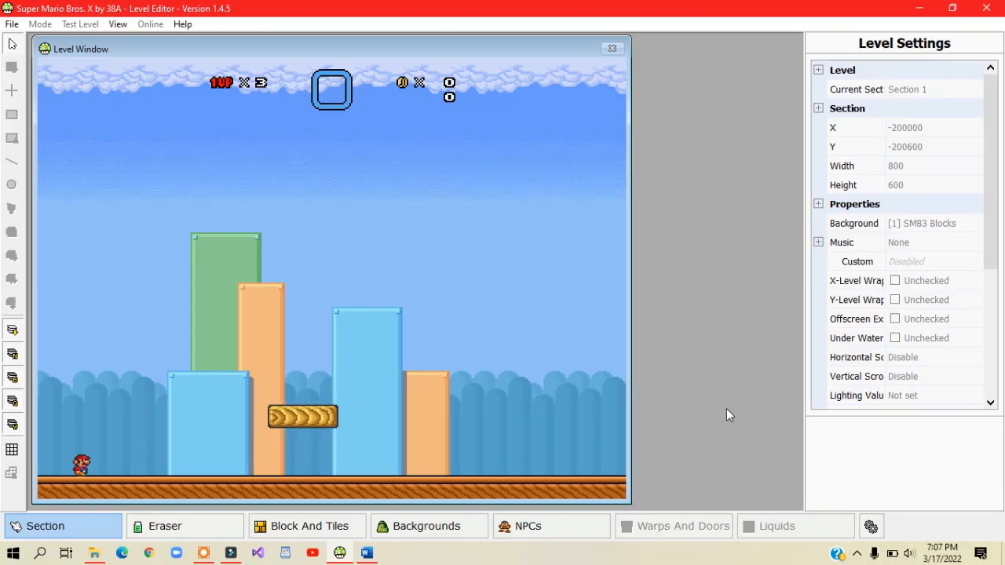
- Swap the yellow arrow platform above the floor for the red arrow platform variant
drag(302, 416, 395, 416)
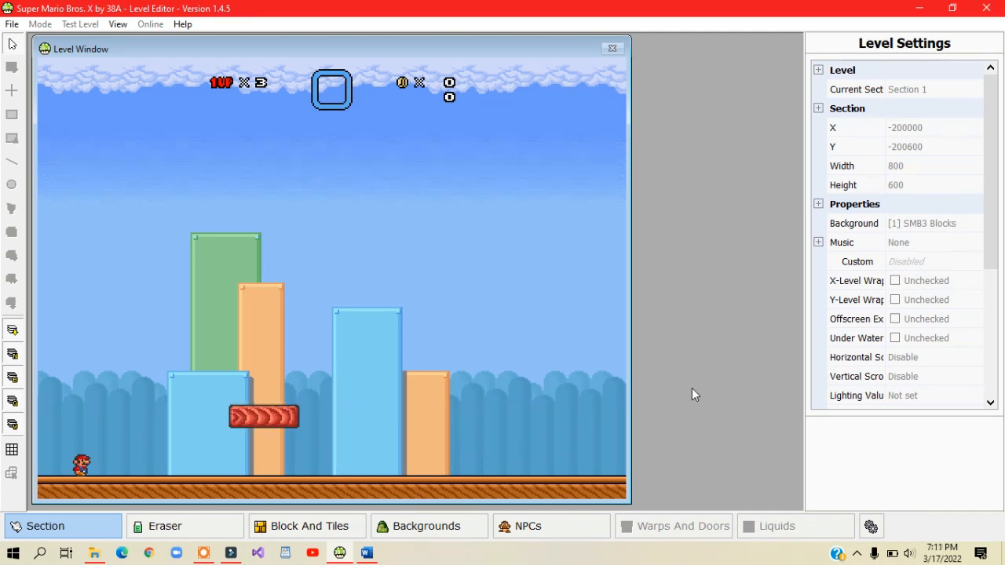
drag(264, 416, 310, 415)
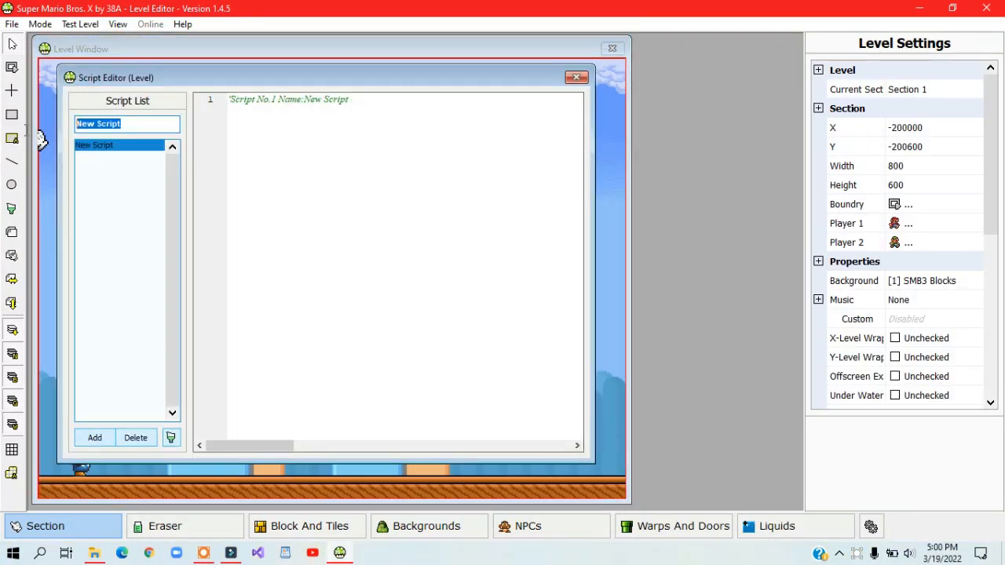
- Name the new script 'Moving Platform Speed' and give it an empty with npc(sysval(param1)) … end with block
text(Moving Platf)
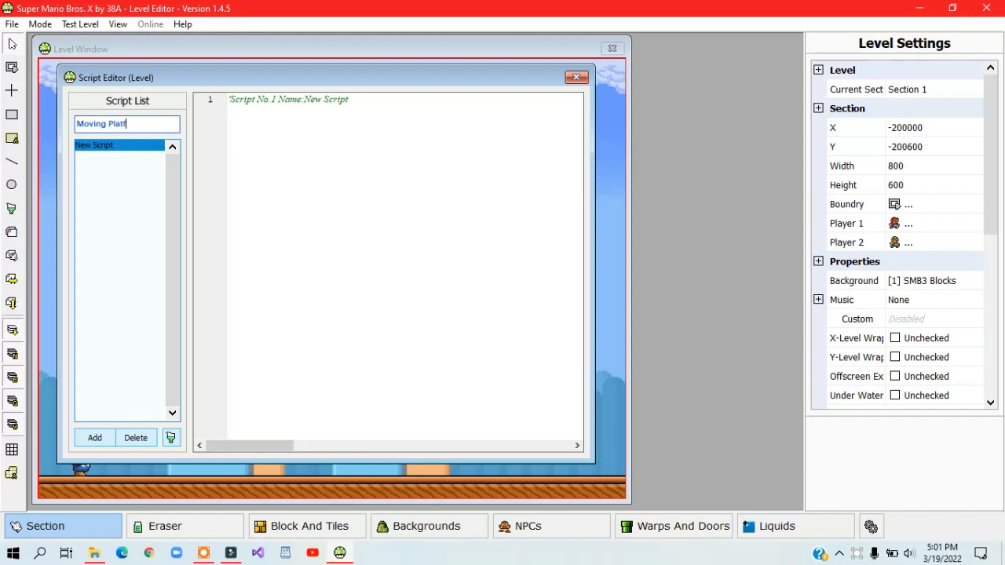
text(orm Speed)
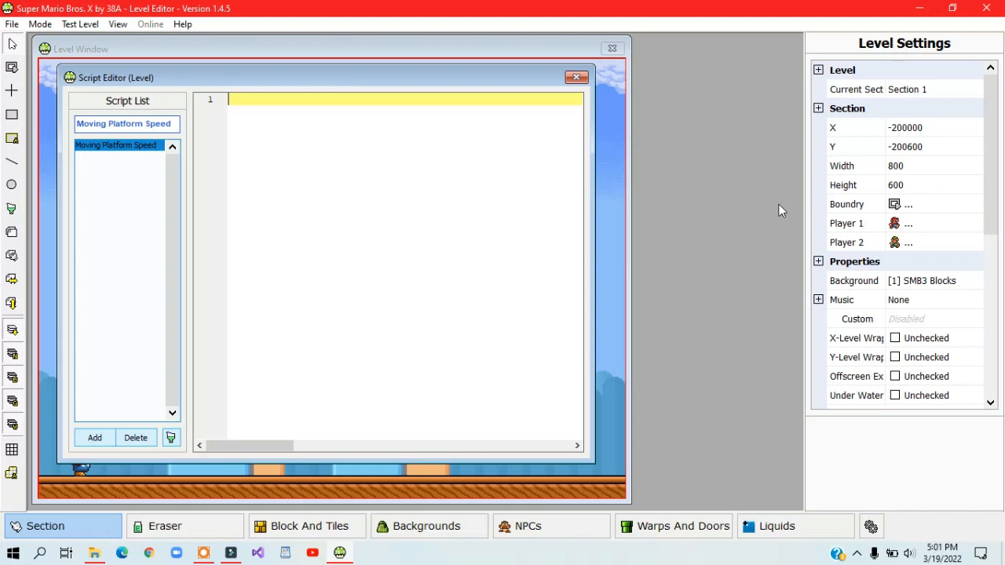
text(with npc(sysval(param1)
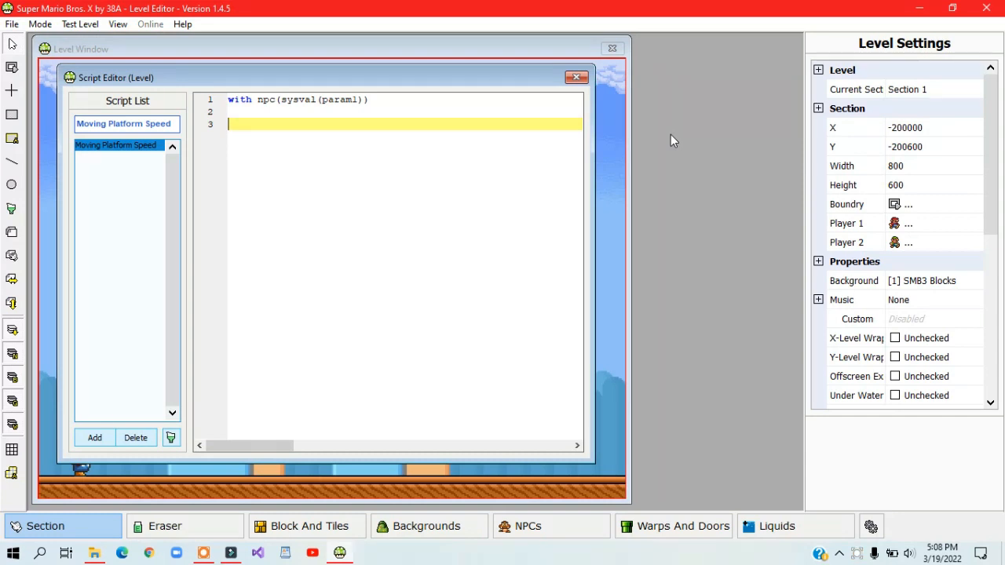
text(end)
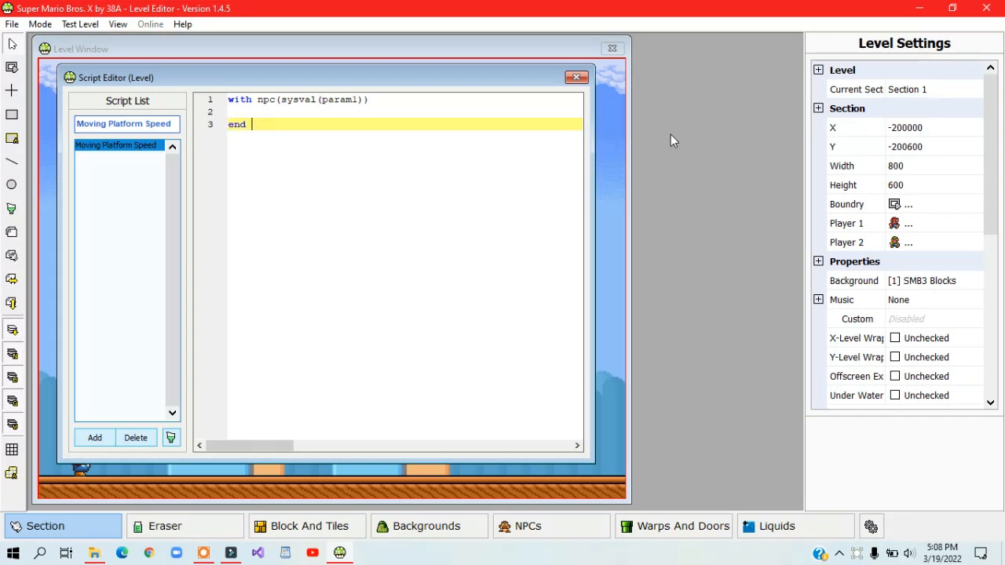
text(with)
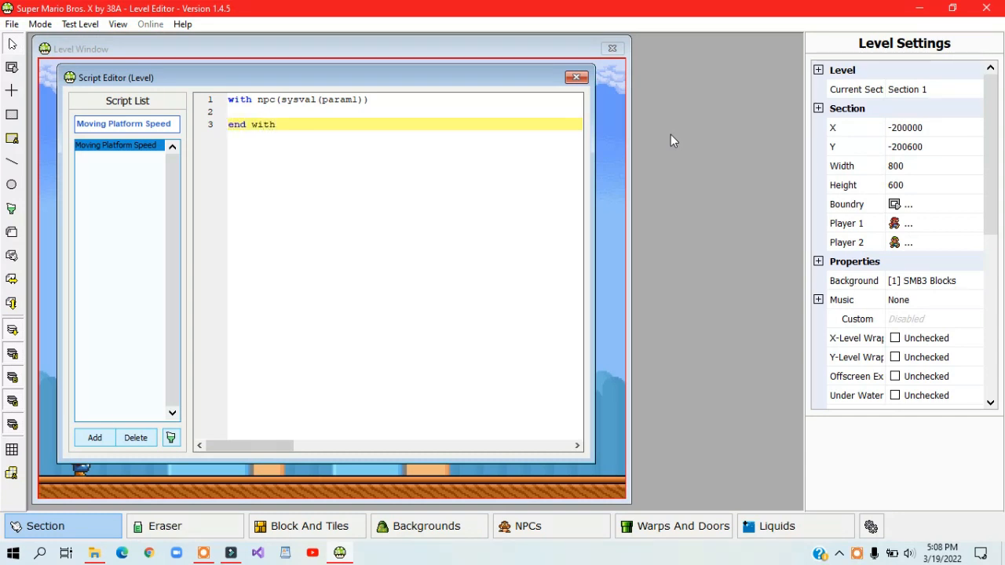
click(576, 76)
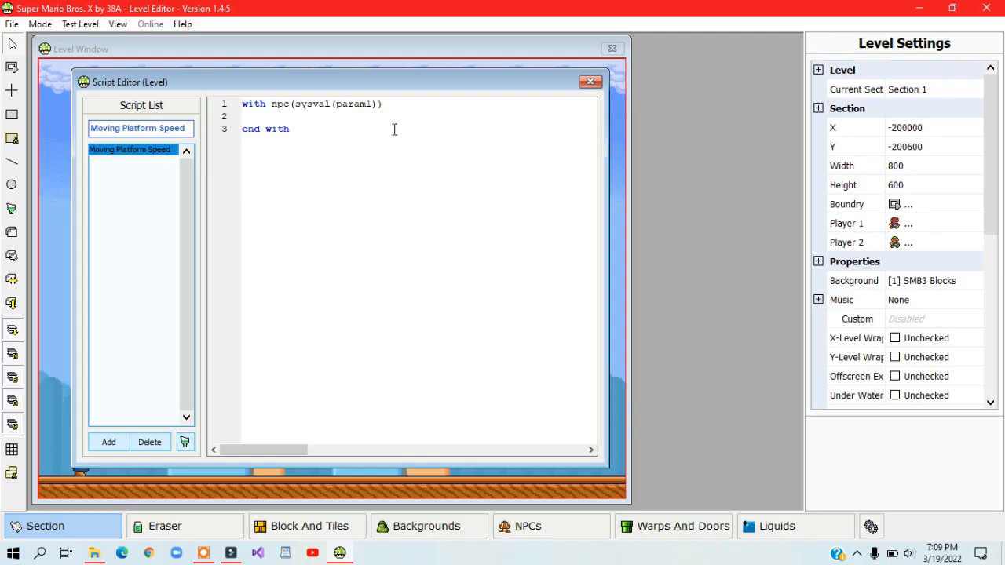
- Add select case .extx inside the block: case 0 .xsp=1, case 1 .xsp=2, case 2 .xsp=0.5, end select
text(select case .extx)
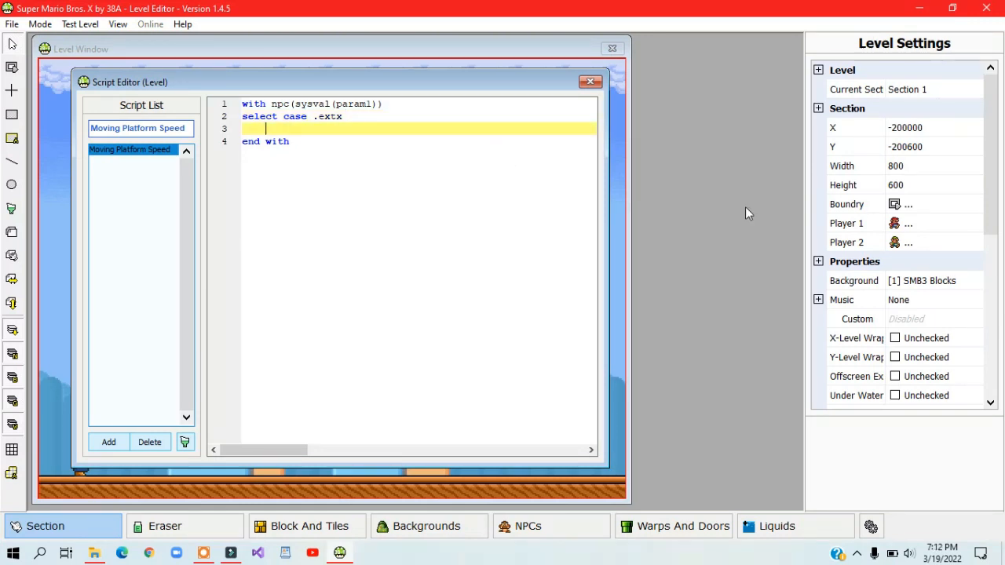
text(case)
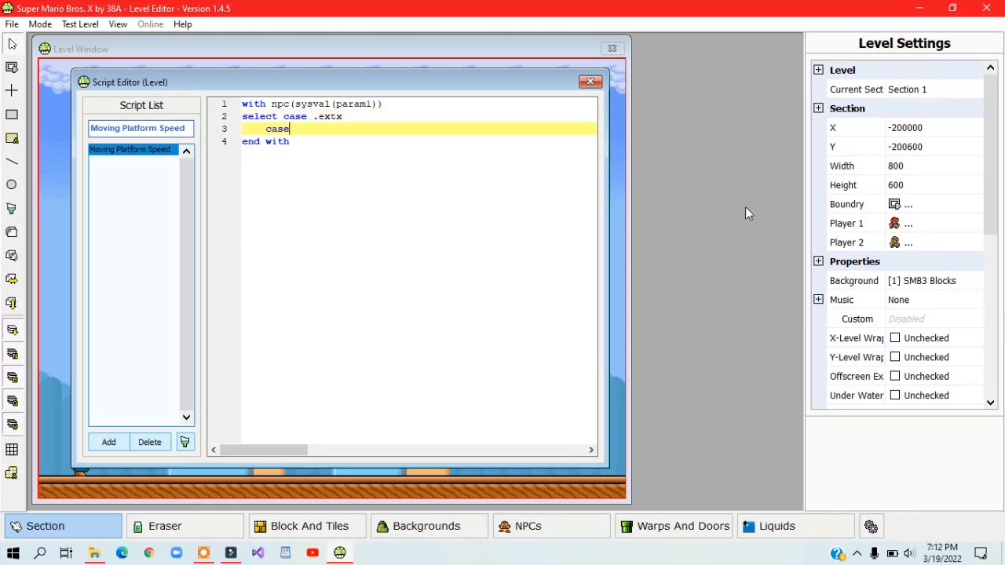
text(0)
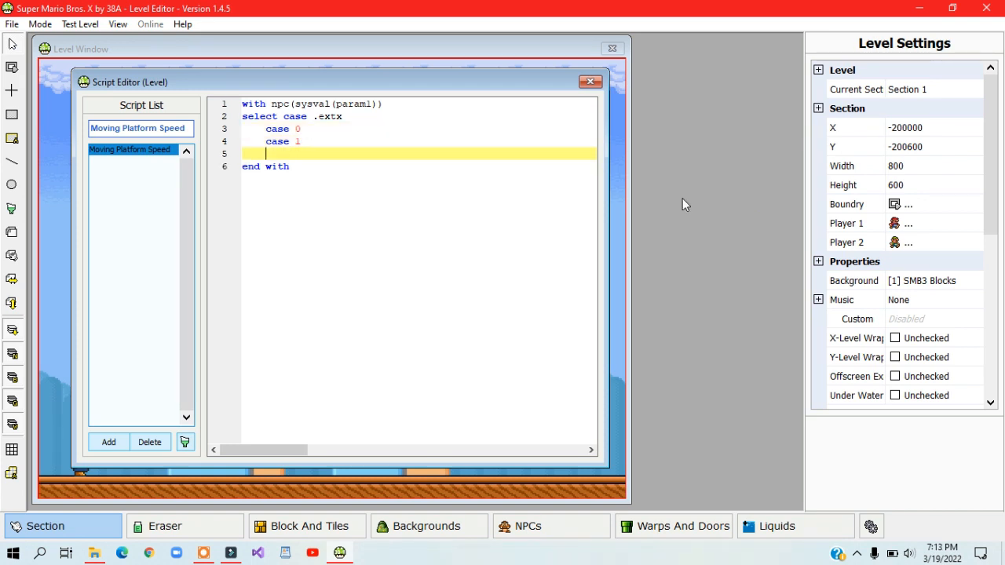
text(case 2)
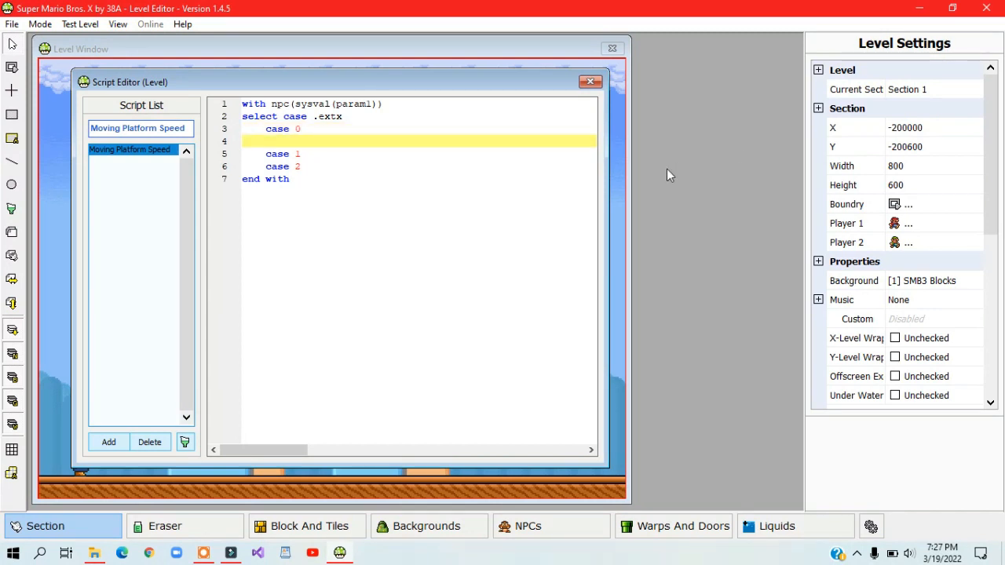
text(.xsp=1)
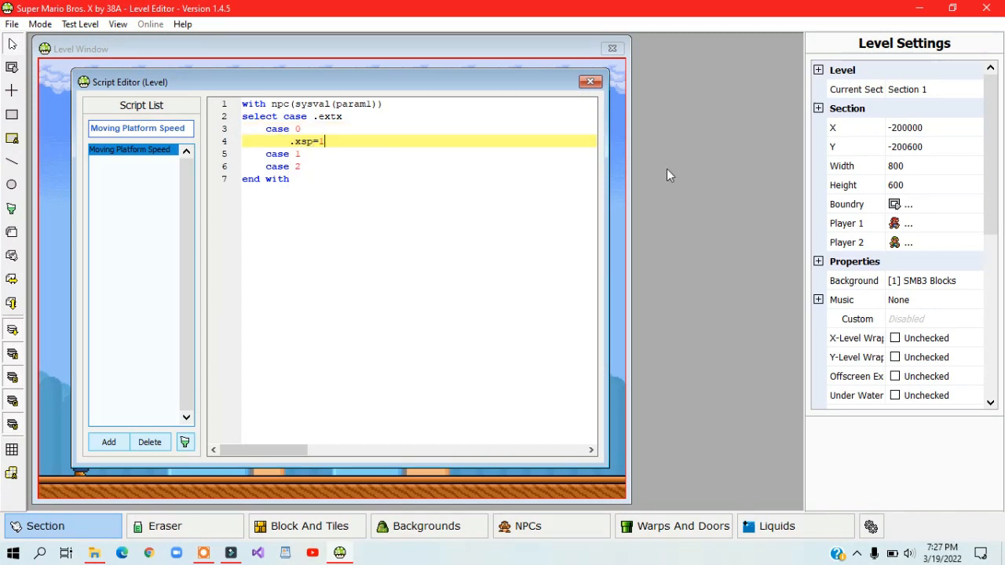
text(.xsp=2)
text(end sel)
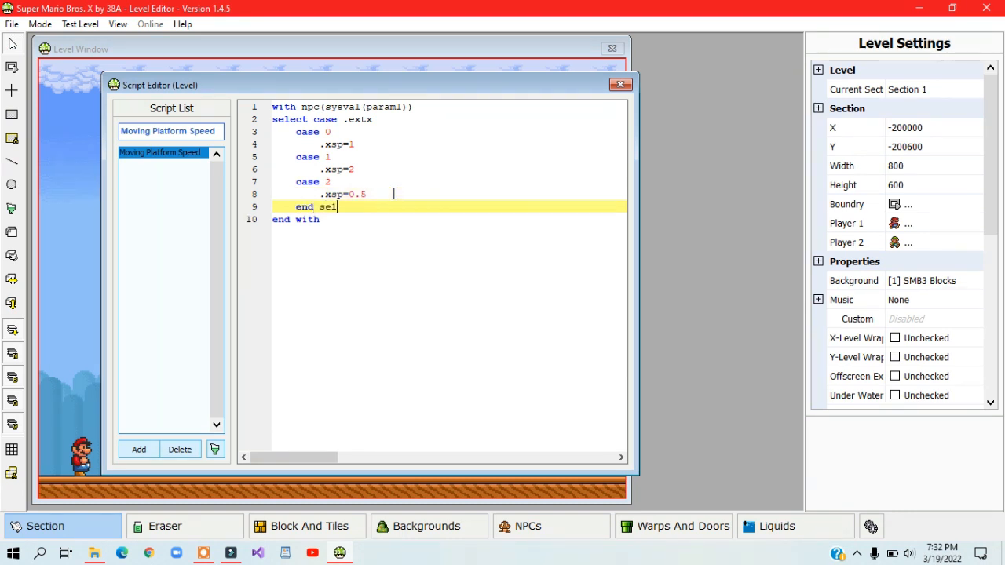
text(ect)
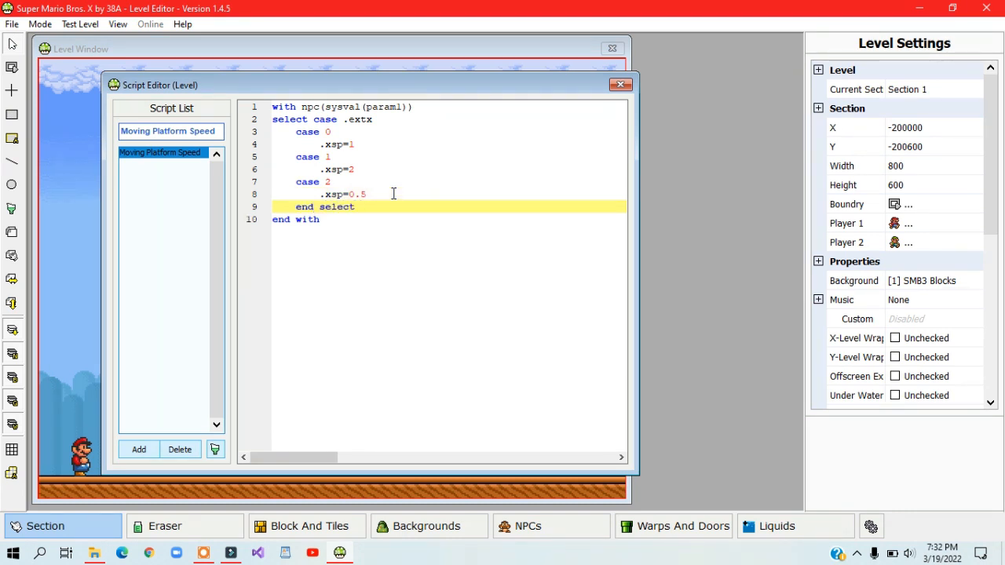
click(620, 84)
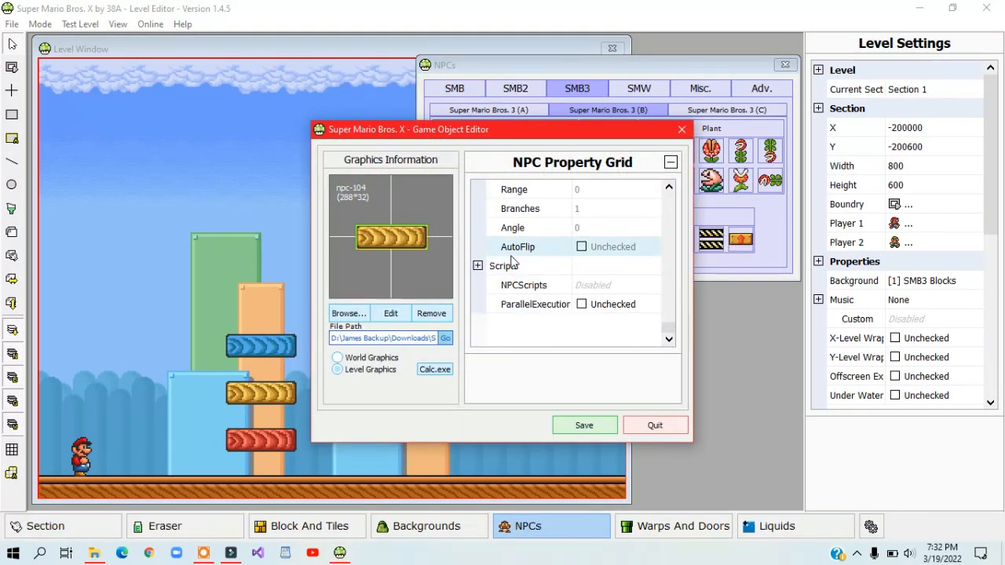
- Set the platform NPC's NPCScripts property to Moving Platform Speed and view the script code
click(604, 285)
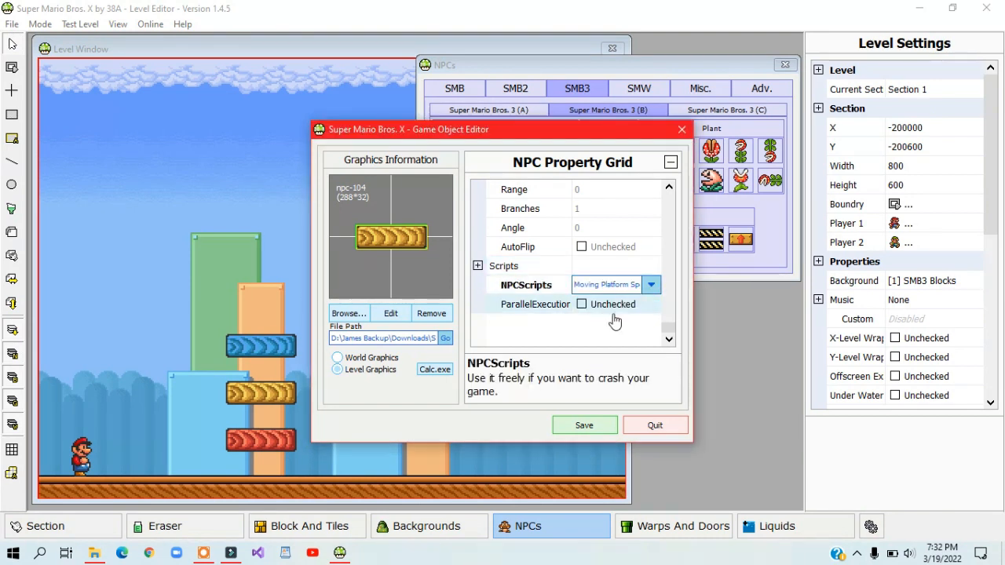
click(654, 423)
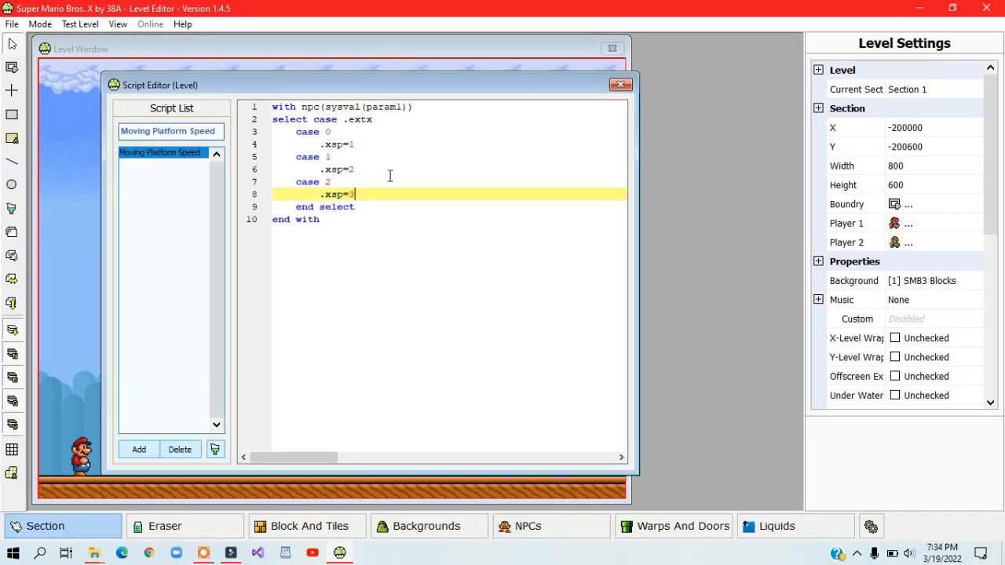
- Give each colour case its own .xsp/.ysp pair, e.g. -2/0.5, 1/-1 and 0.25/3
click(361, 144)
text(4)
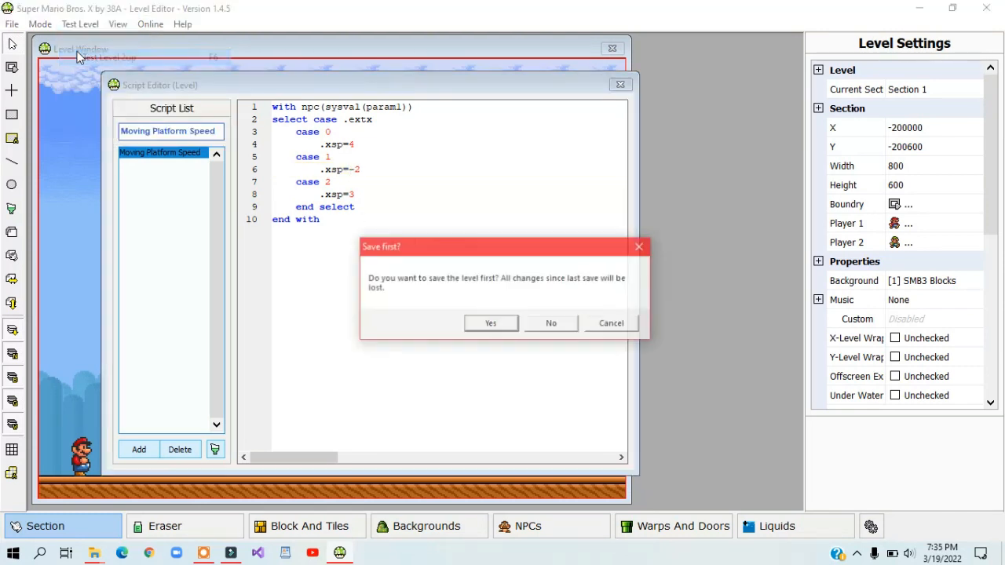
click(551, 324)
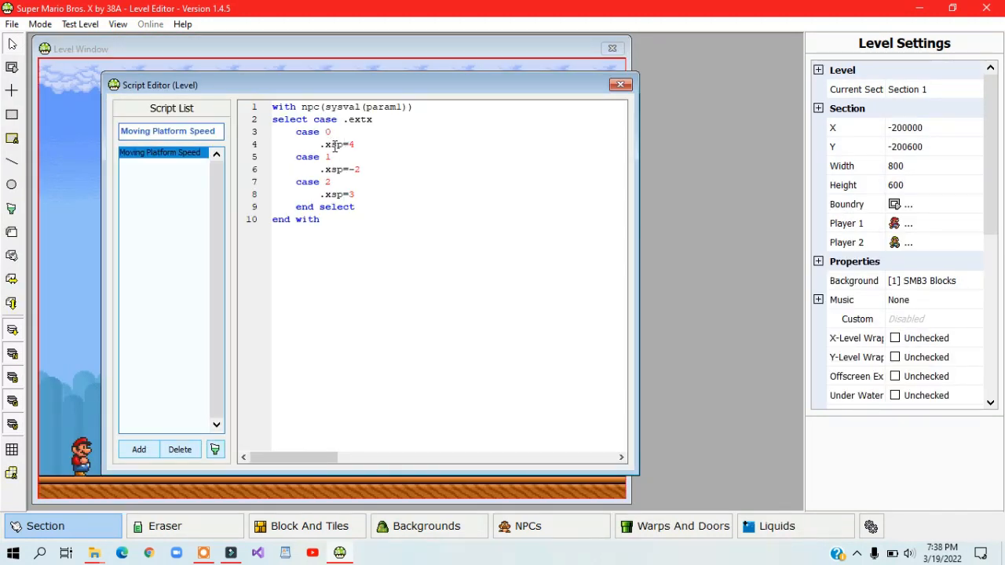
click(337, 145)
text(y)
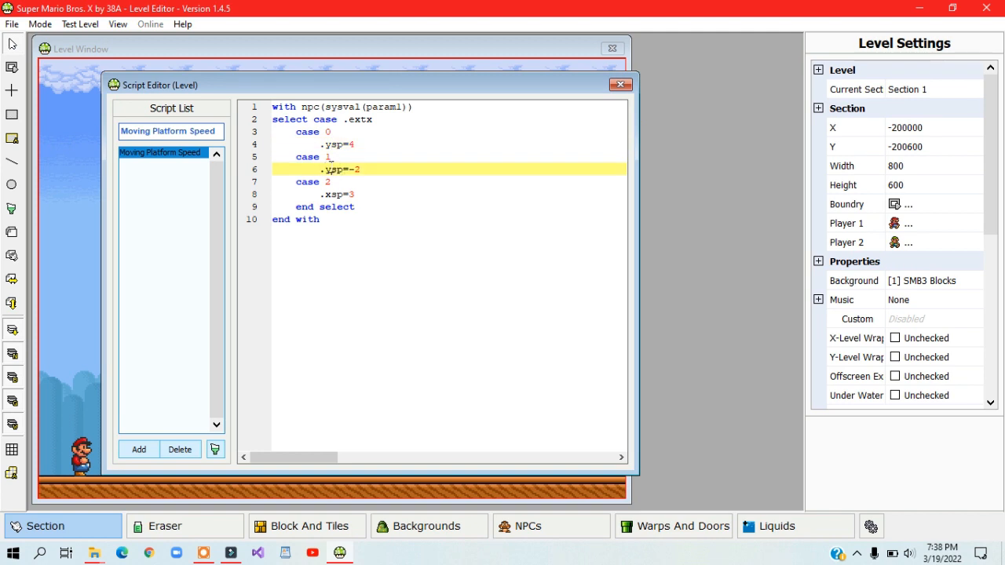
click(338, 194)
text(y)
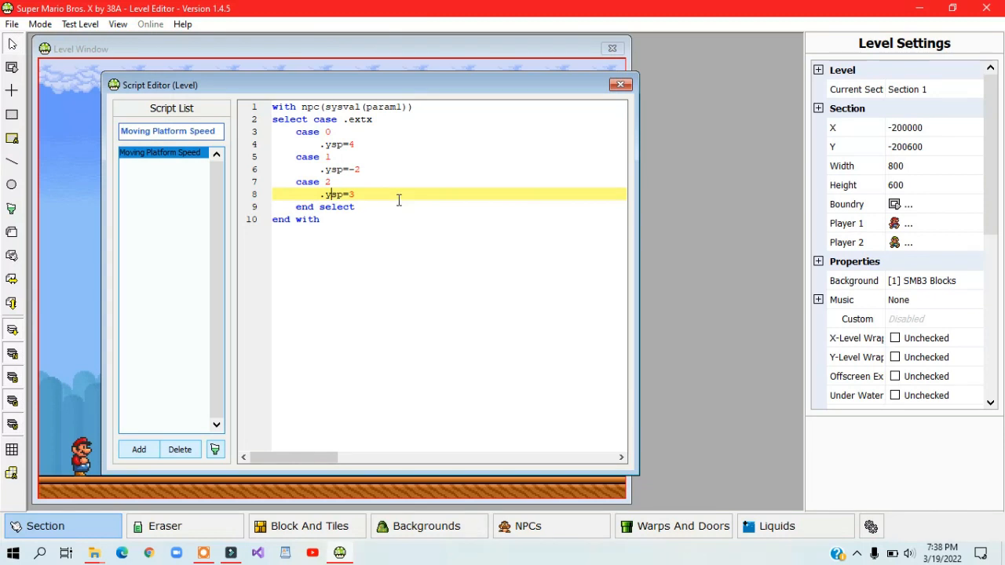
click(620, 84)
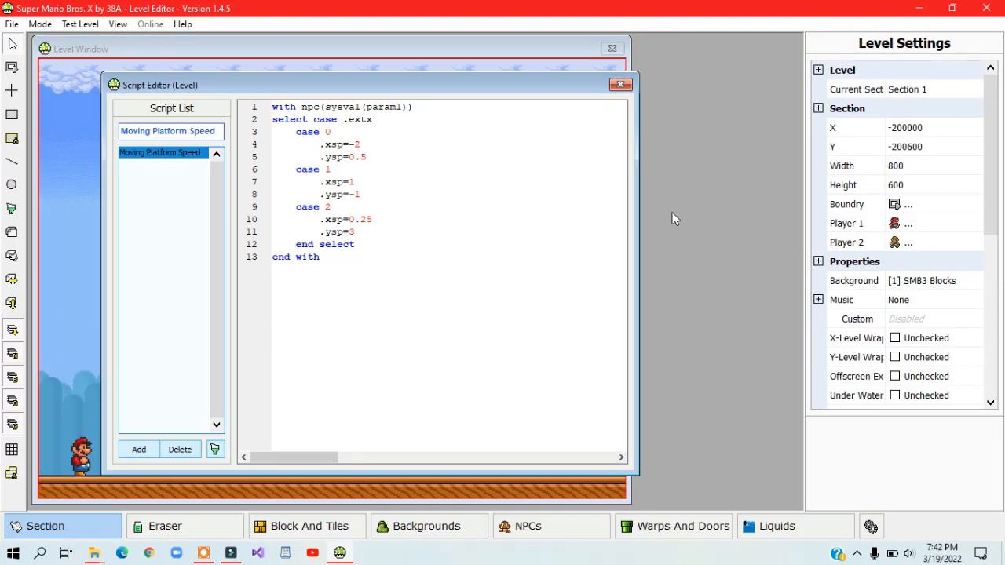
- Start a test play of the level from the Test menu
click(79, 24)
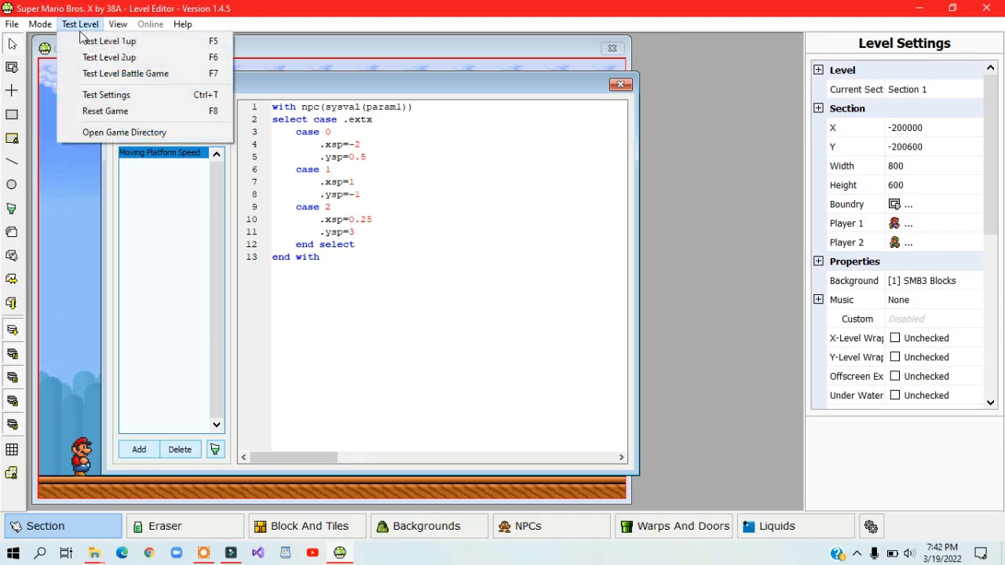
click(108, 41)
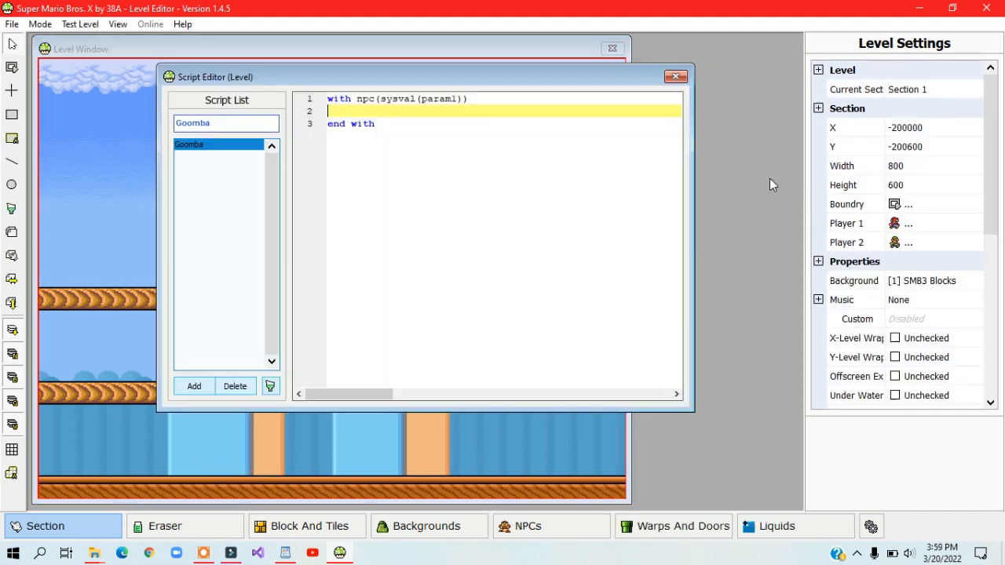
- Write if .extx=0 / elseif .extx=1 blocks setting .facing from char(1).X versus .X in the Goomba script
text(if .ext)
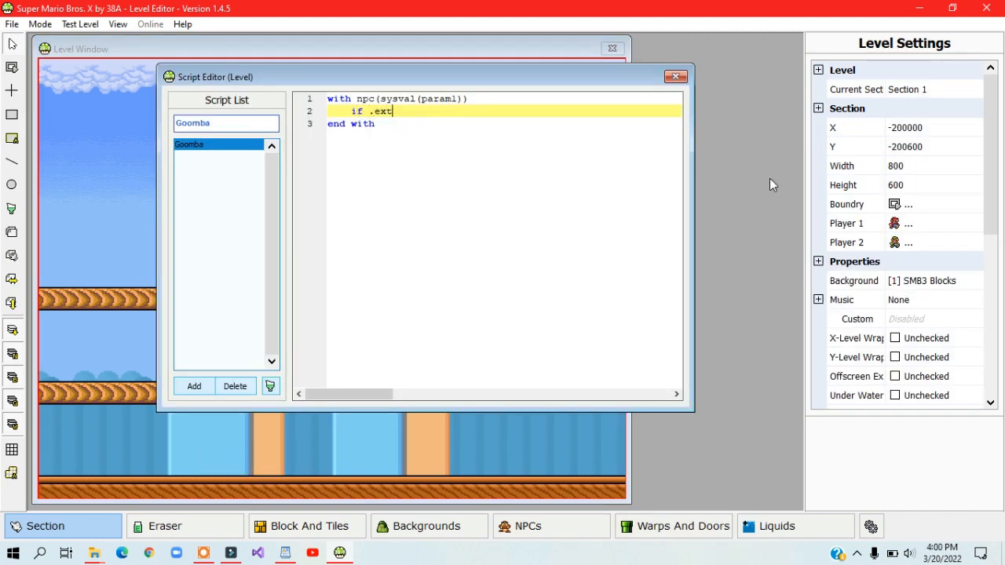
text(x=0 then)
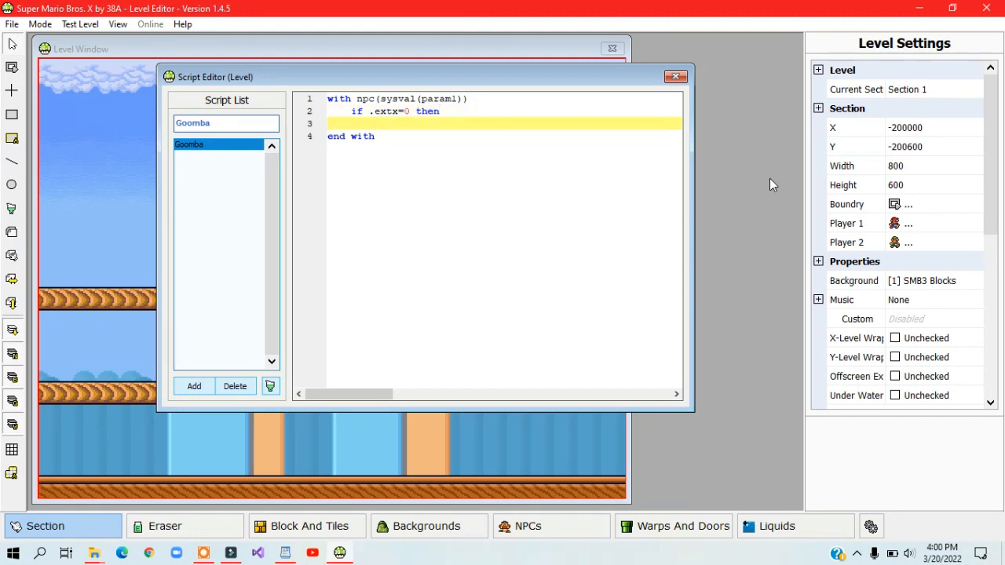
click(429, 123)
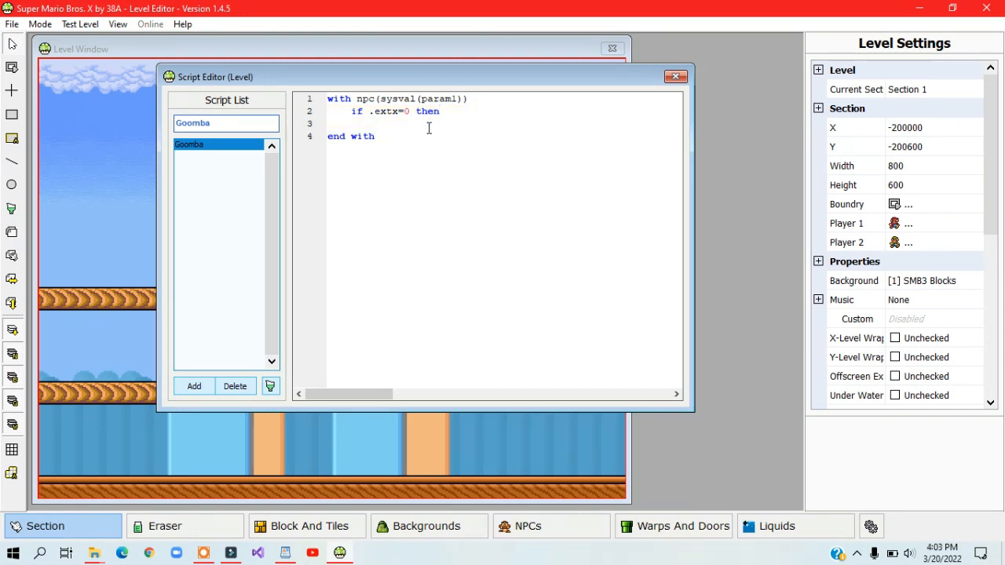
click(375, 123)
text(if char(1).X > .X then)
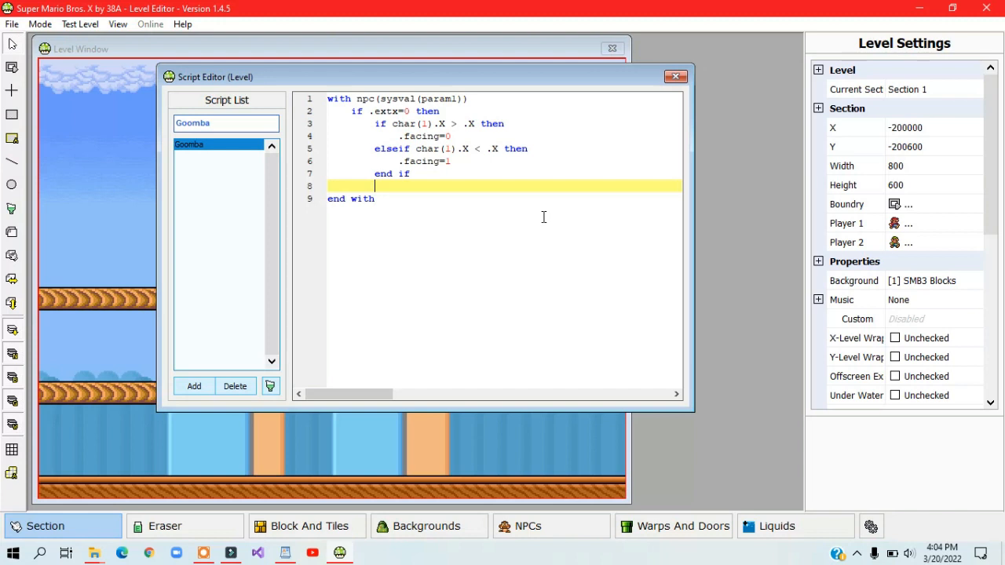
text(e)
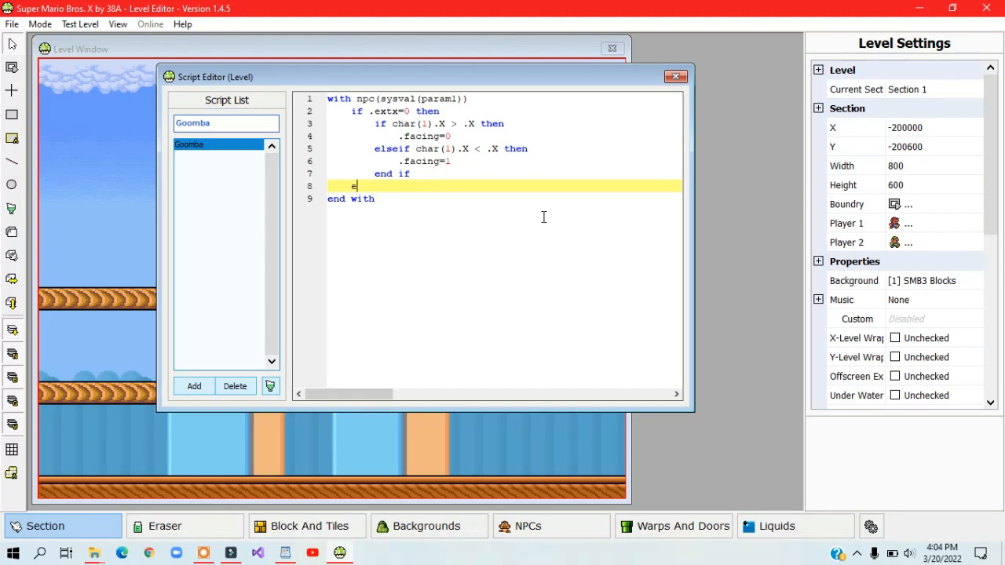
text(lseif .extx=1 then)
text(end)
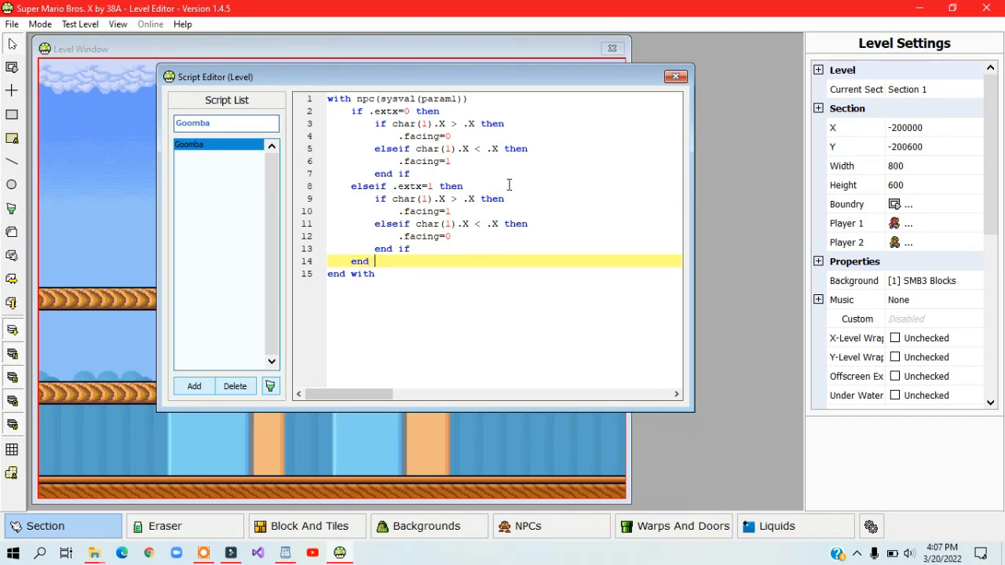
click(527, 526)
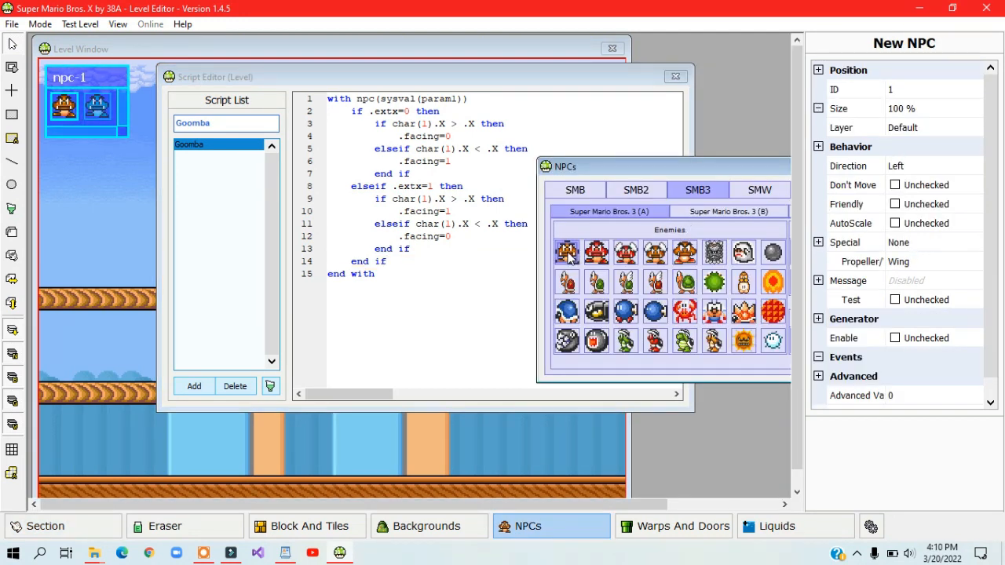